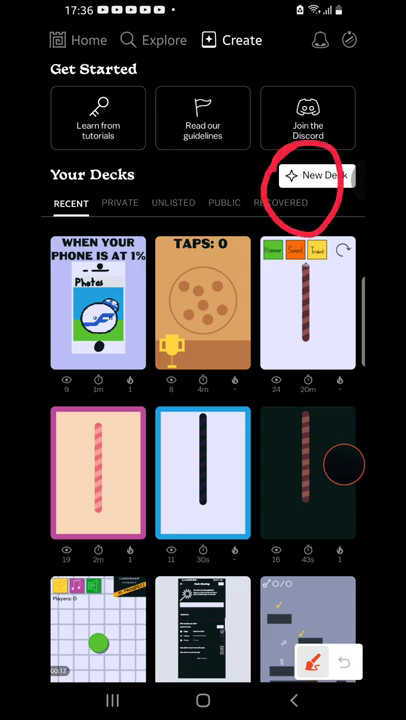
Start a new deck from the Create tab to reach the blank-or-kit choice.
{"action": "left_click", "coordinate": [344, 464]}
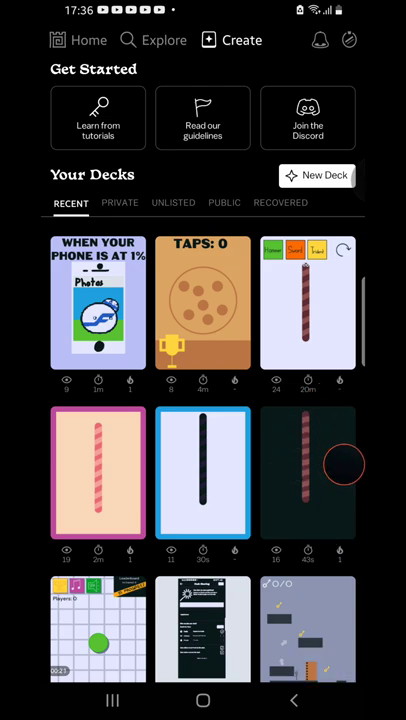
{"action": "left_click", "coordinate": [316, 176]}
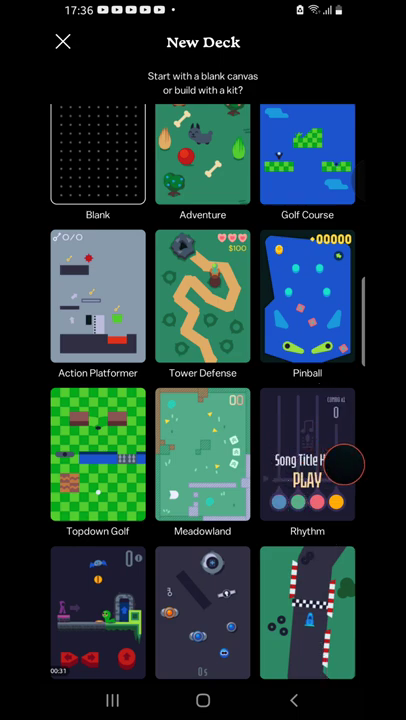
Add a plain-font text element reading 'Test' to a blank card.
{"action": "left_click", "coordinate": [96, 152]}
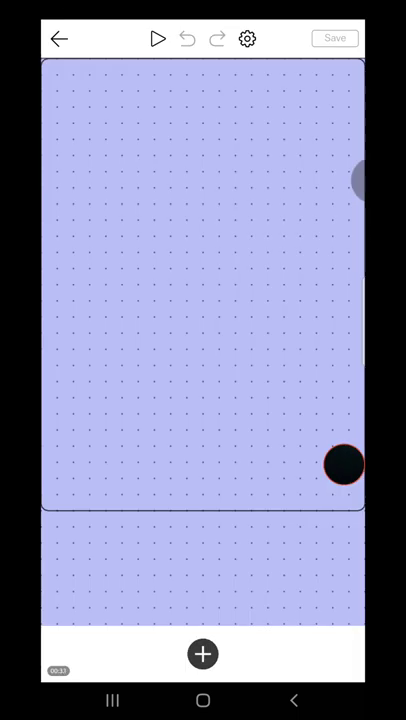
{"action": "left_click", "coordinate": [202, 652]}
{"action": "type", "text": "Lettuce"}
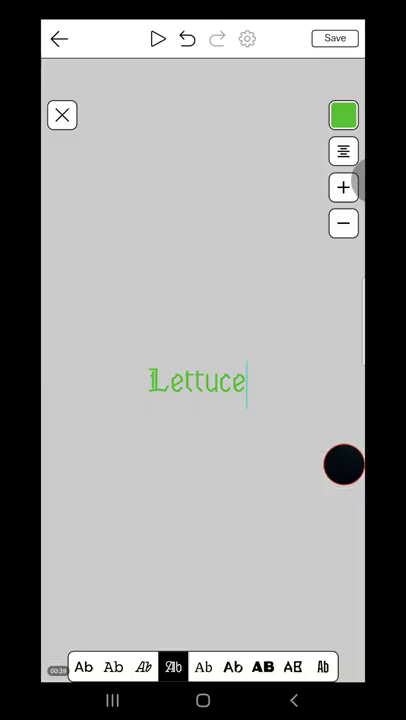
{"action": "left_click", "coordinate": [198, 382]}
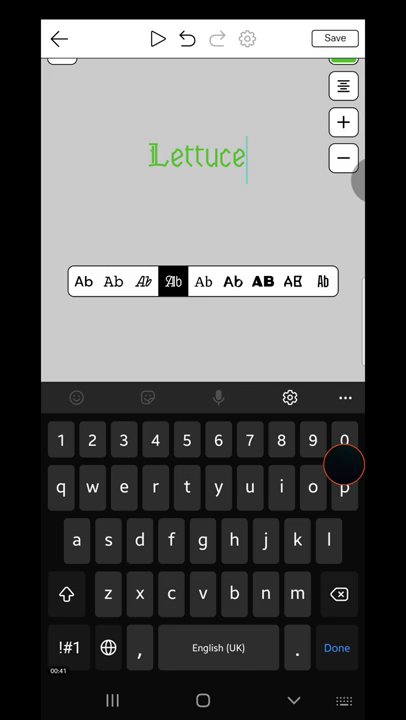
{"action": "left_click", "coordinate": [84, 280]}
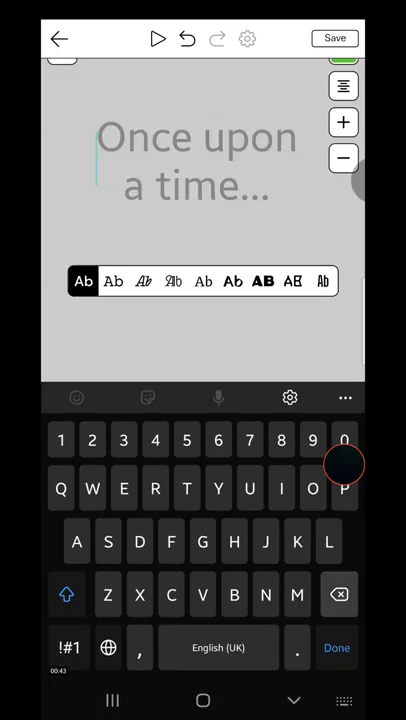
{"action": "type", "text": "Test"}
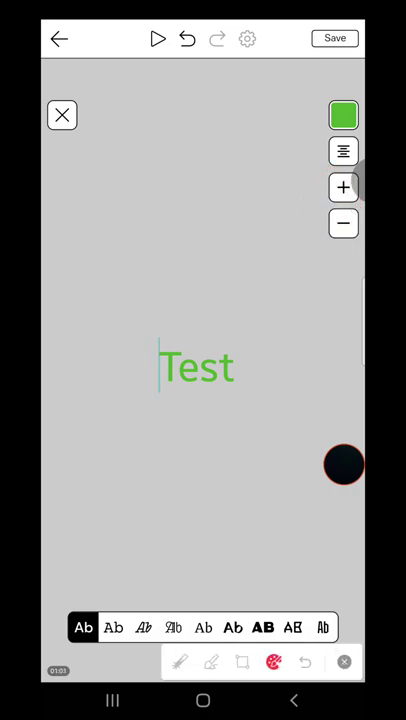
Commit the Test title, add a PLAY button below it and bring up its logic rules.
{"action": "left_click", "coordinate": [344, 464]}
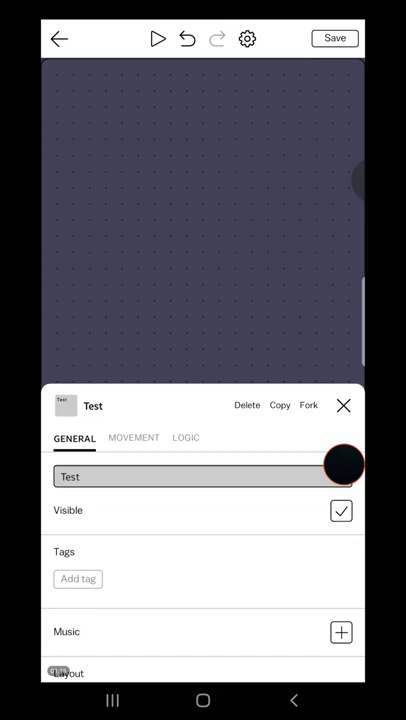
{"action": "left_click", "coordinate": [344, 404]}
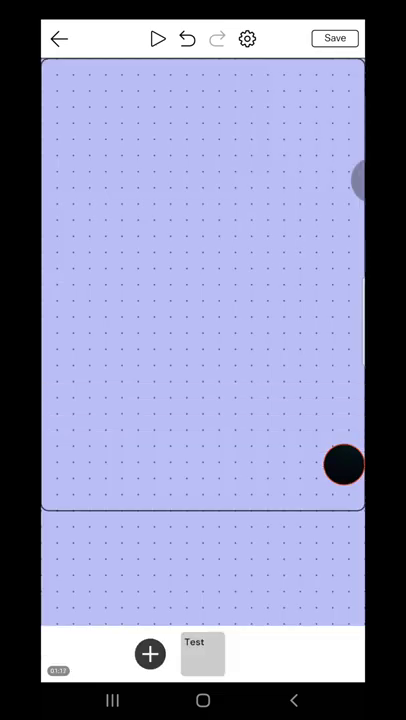
{"action": "left_click", "coordinate": [202, 652]}
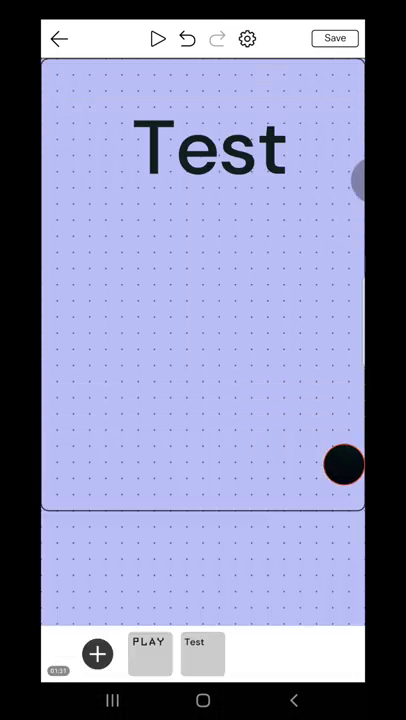
{"action": "left_click", "coordinate": [148, 654]}
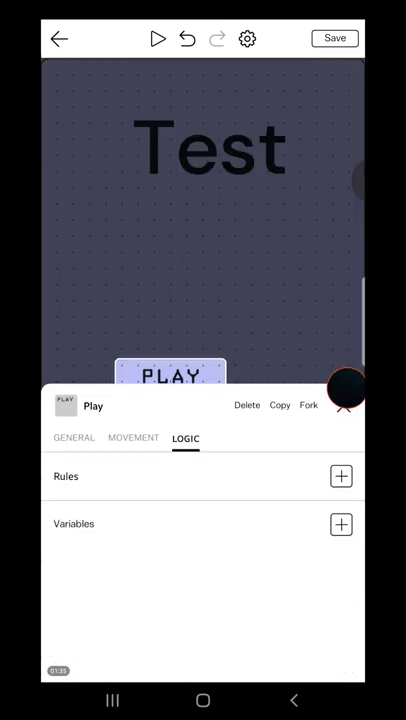
Add a 'When this is tapped' rule that sends the player to a card.
{"action": "left_click", "coordinate": [340, 476]}
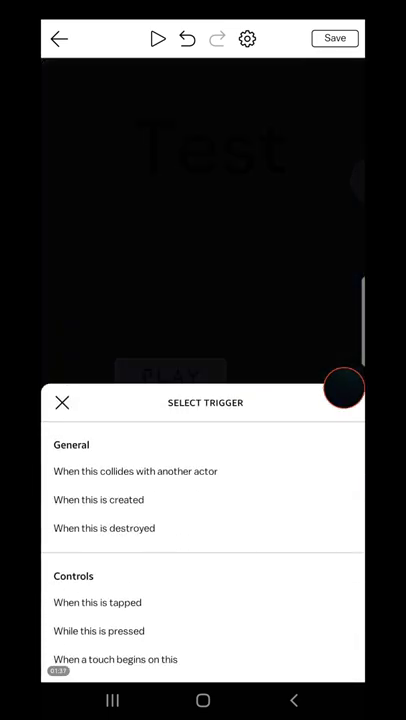
{"action": "left_click", "coordinate": [96, 602]}
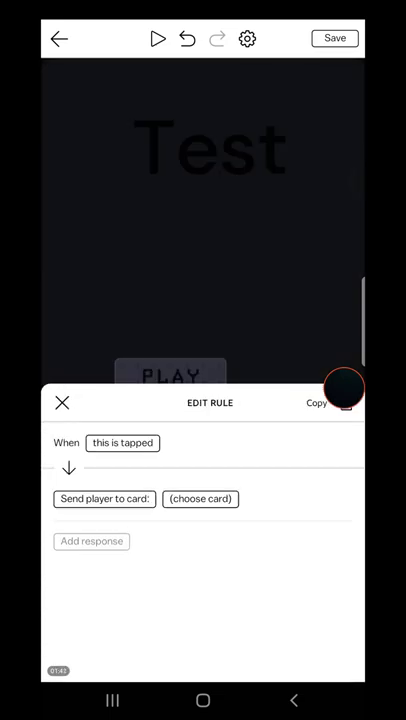
{"action": "left_click", "coordinate": [62, 404]}
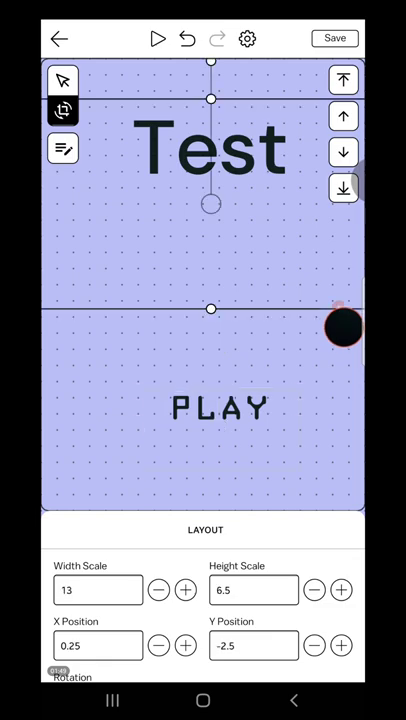
Go back from the card editor to the Deck overview.
{"action": "left_click", "coordinate": [344, 328]}
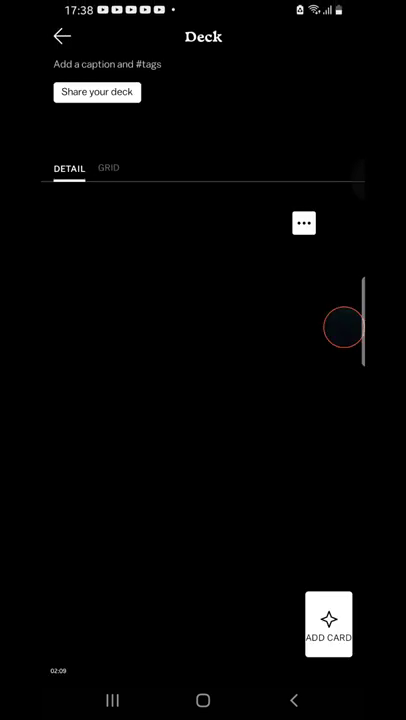
Add a second card and begin a script-font text reading 'This is'.
{"action": "left_click", "coordinate": [328, 624]}
{"action": "type", "text": "This is"}
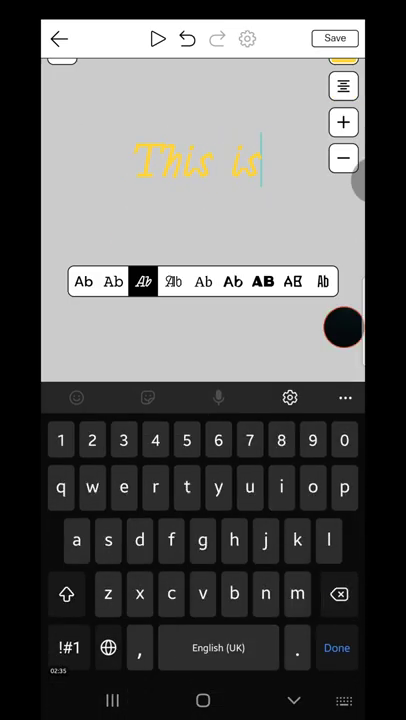
Finish the text as 'This is a test' and close its inspector.
{"action": "type", "text": "a test"}
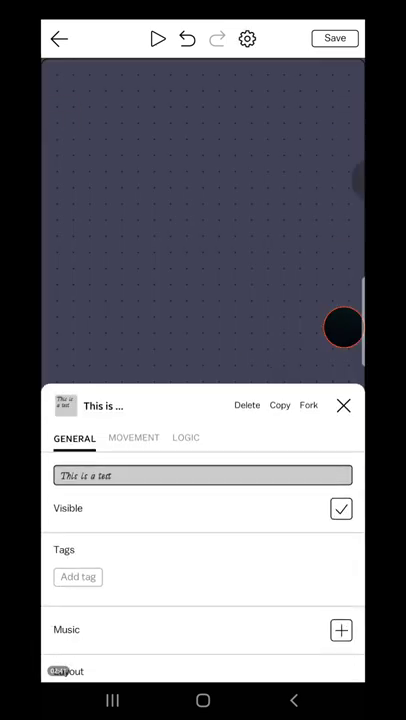
{"action": "left_click", "coordinate": [344, 404]}
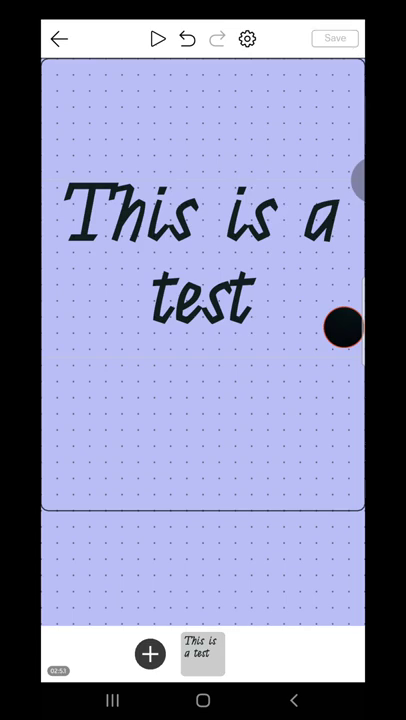
{"action": "left_click", "coordinate": [344, 328]}
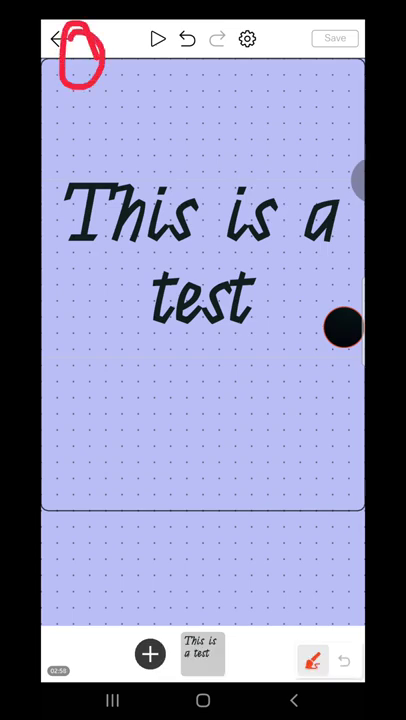
Reopen the title card and play the deck through to the 'This is a test' card.
{"action": "left_click", "coordinate": [62, 38]}
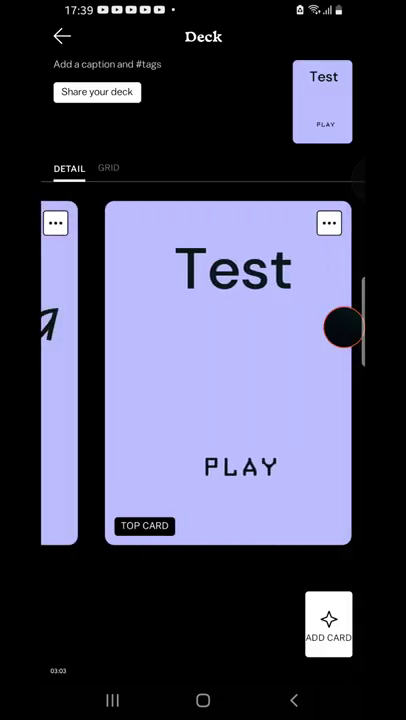
{"action": "left_click", "coordinate": [228, 372]}
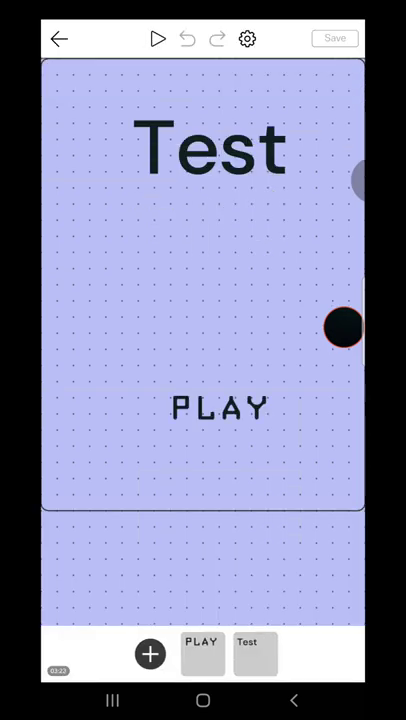
{"action": "left_click", "coordinate": [156, 38]}
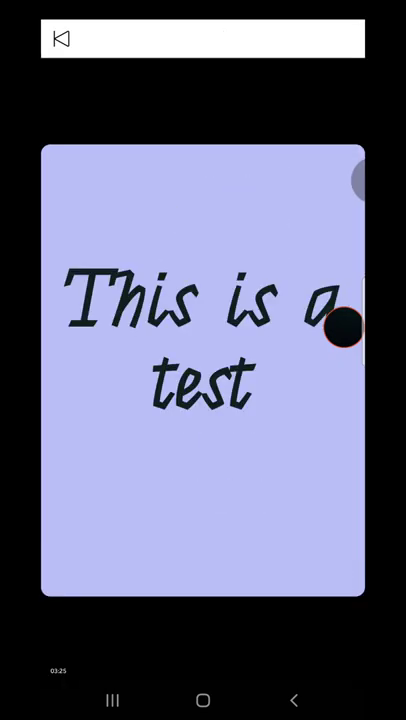
{"action": "left_click", "coordinate": [344, 324]}
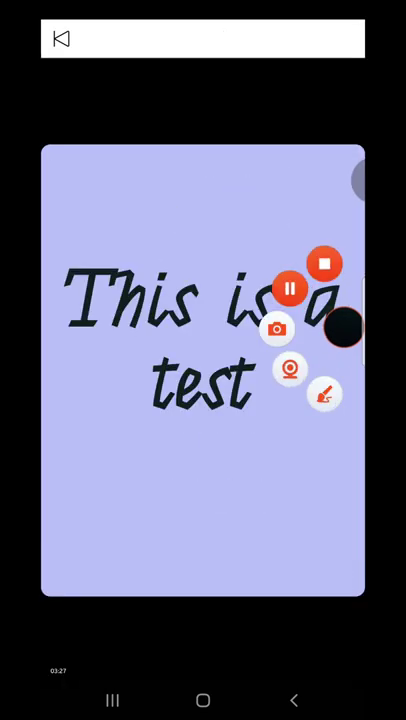